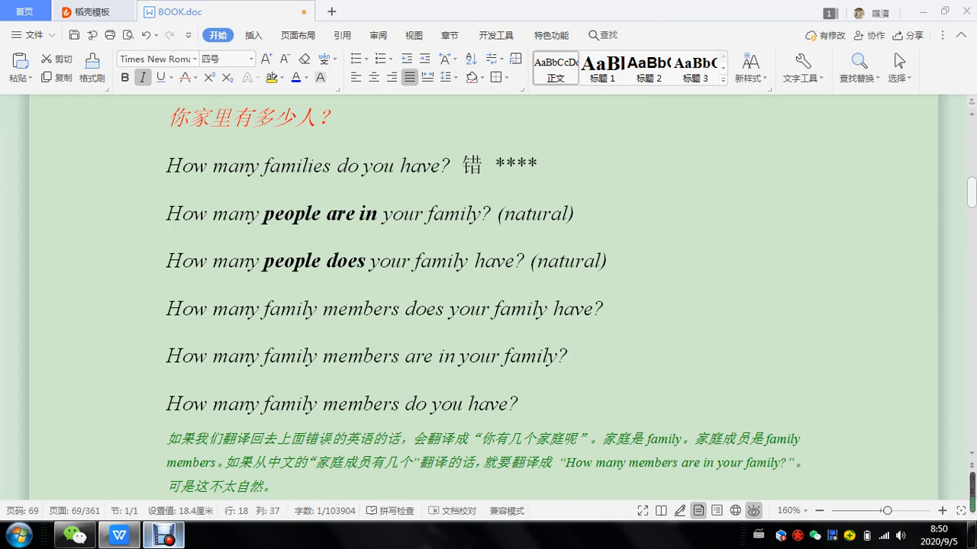
# Step: Scroll to the population example and select the word 'populations' in the wrong sentence
pyautogui.doubleClick(292, 165)
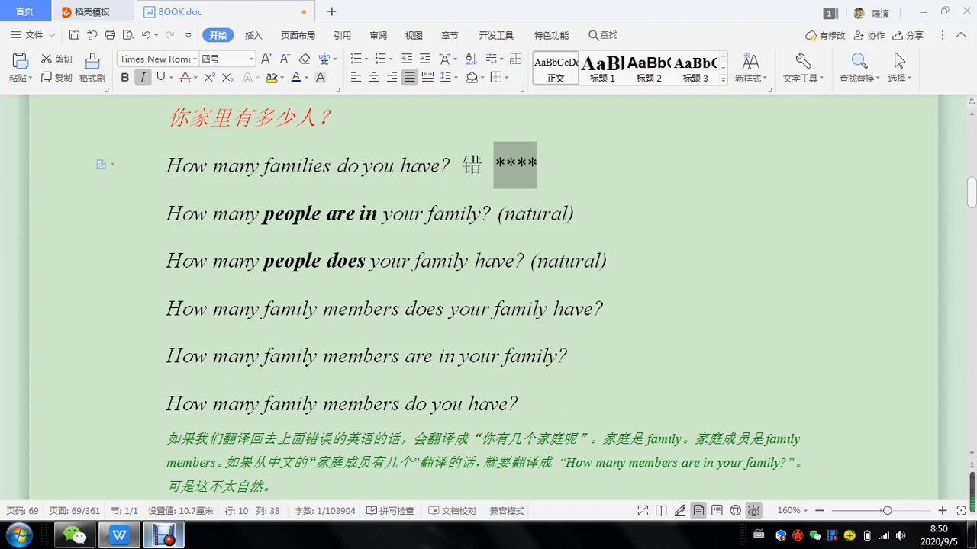
pyautogui.click(420, 259)
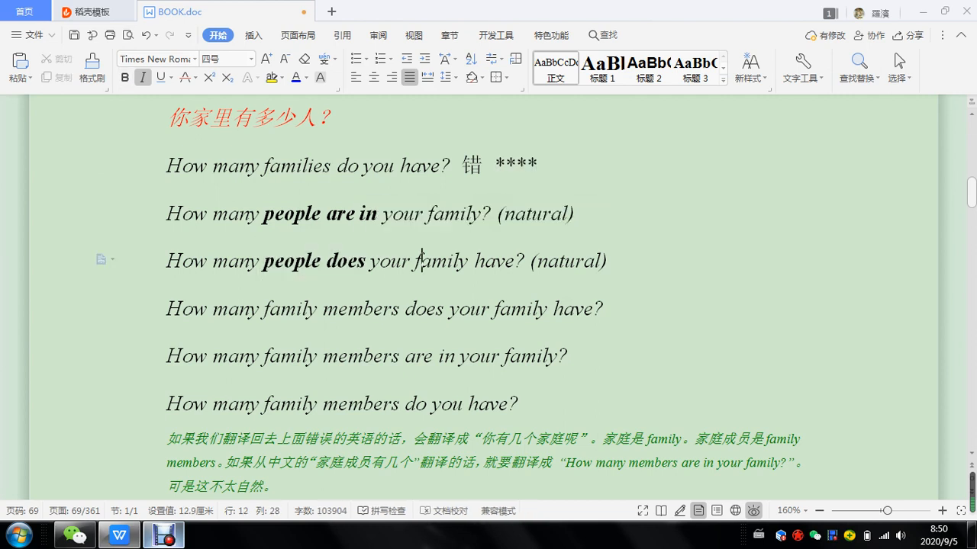
pyautogui.scroll(-3)
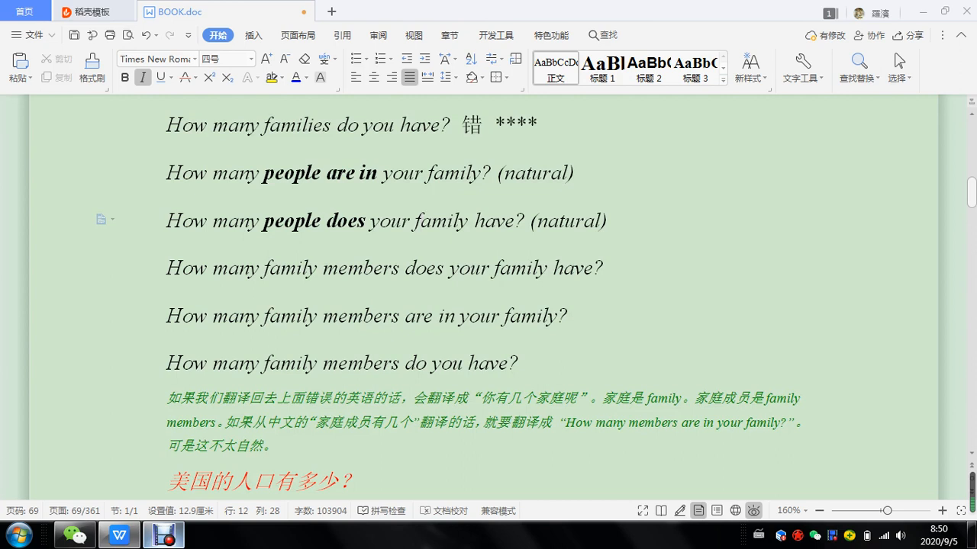
pyautogui.scroll(-3)
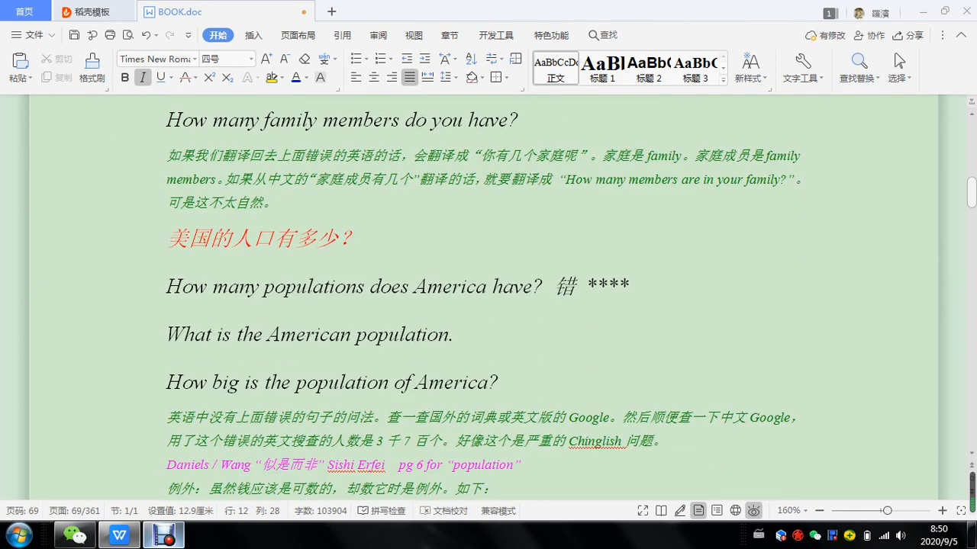
pyautogui.scroll(-3)
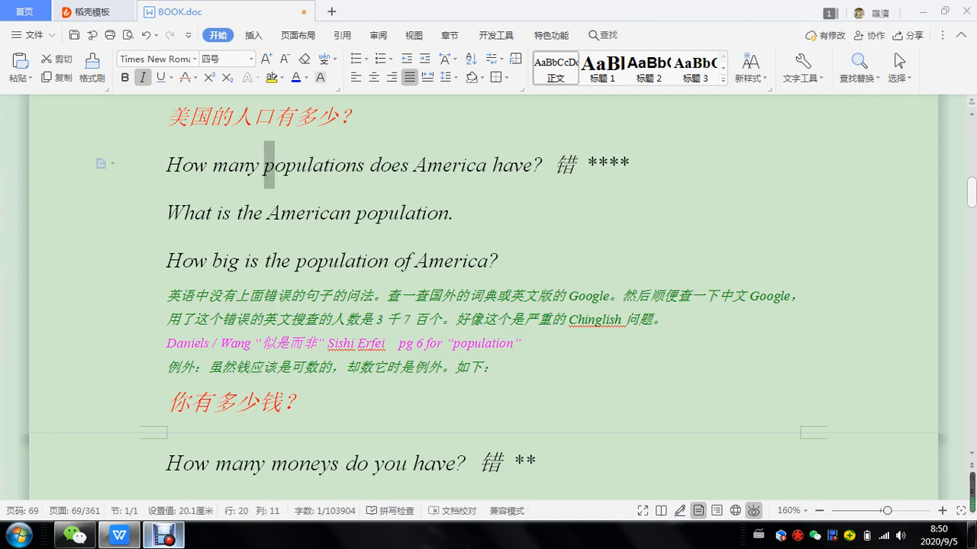
pyautogui.doubleClick(313, 165)
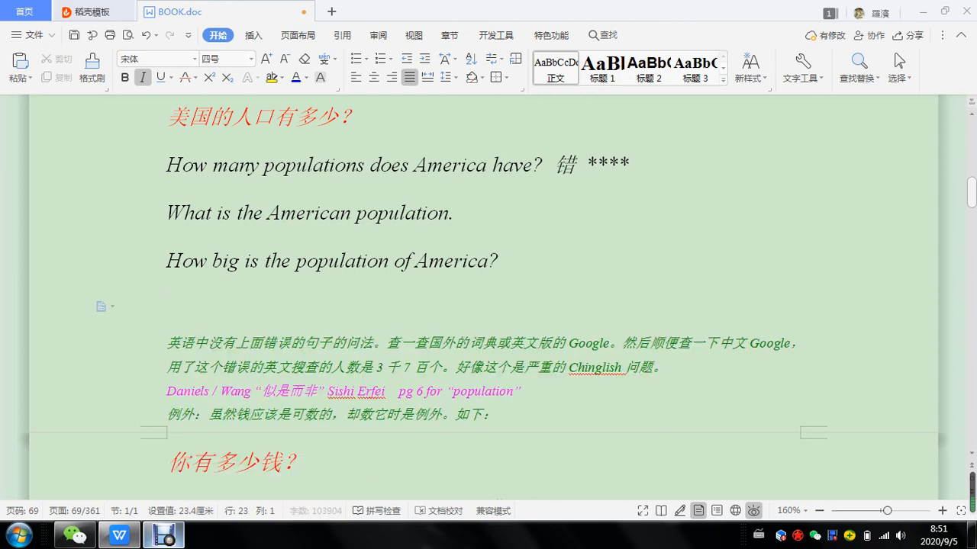
# Step: Type 'How many people does America have?' on the blank line, removing a stray 'p'
pyautogui.write('How man')
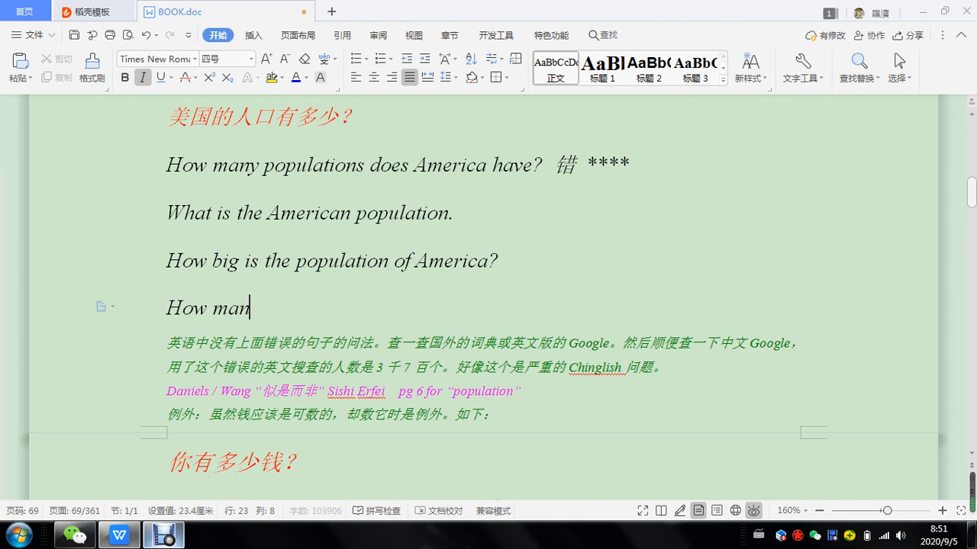
pyautogui.write('y people does')
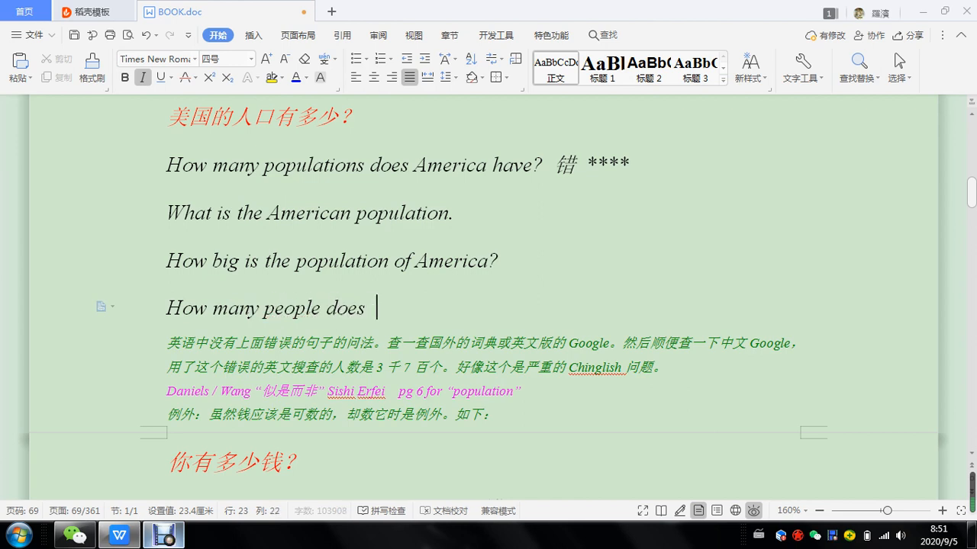
pyautogui.write('America')
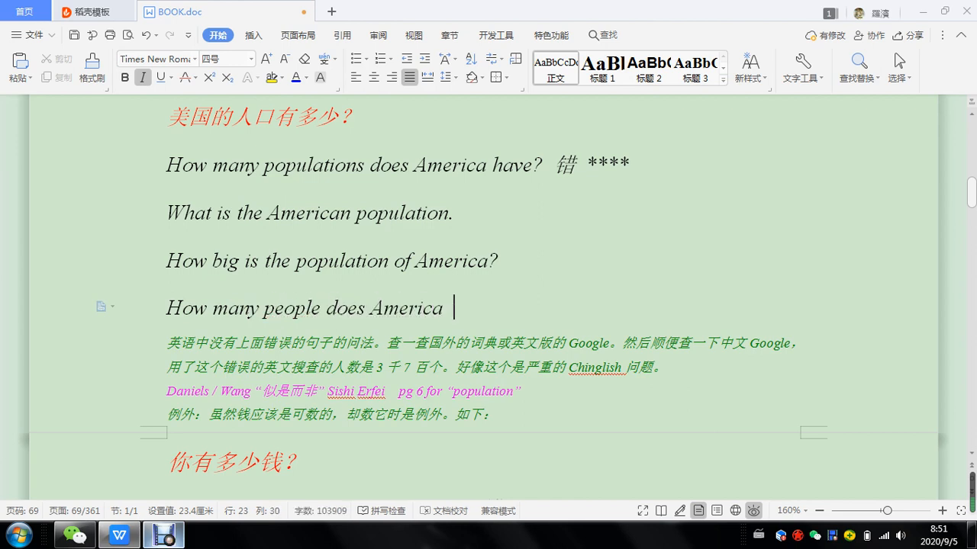
pyautogui.write('have?')
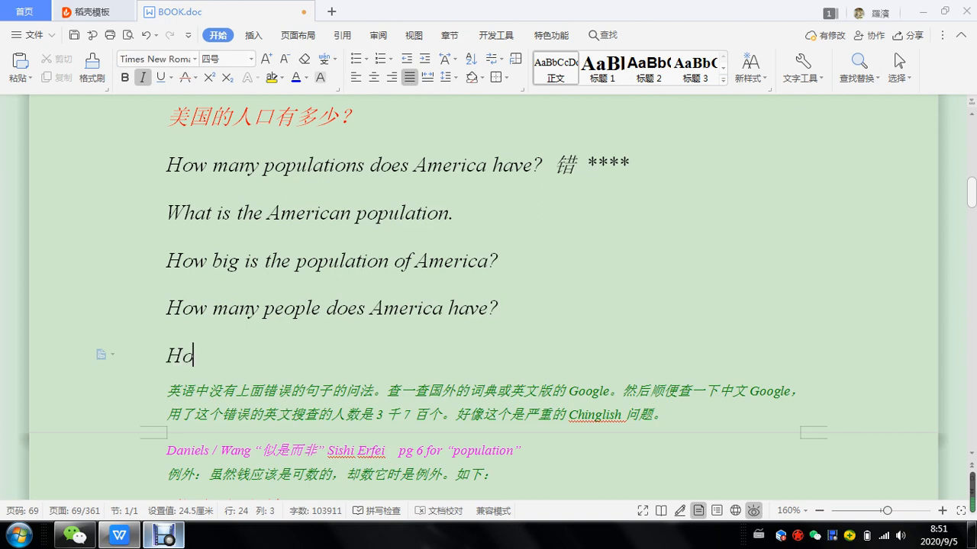
pyautogui.write('p')
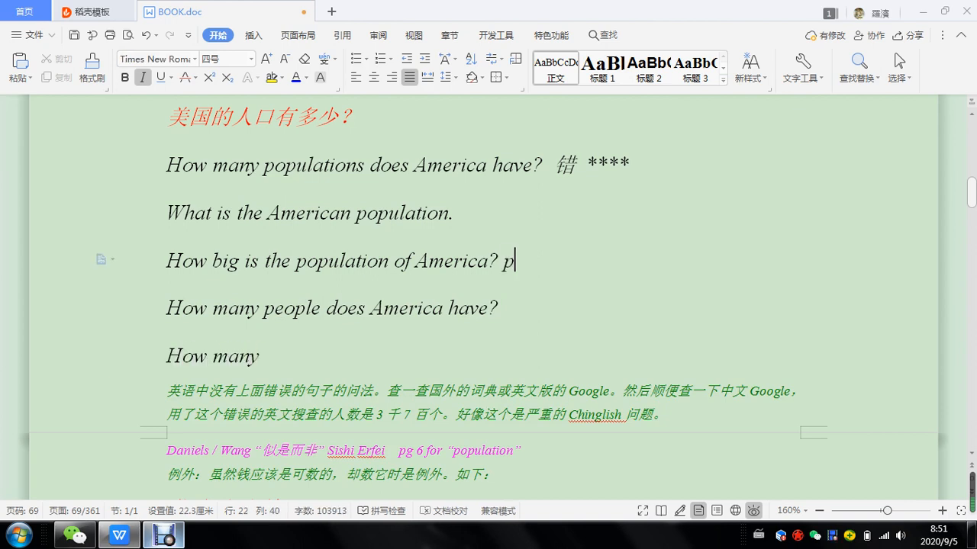
pyautogui.press('backspace')
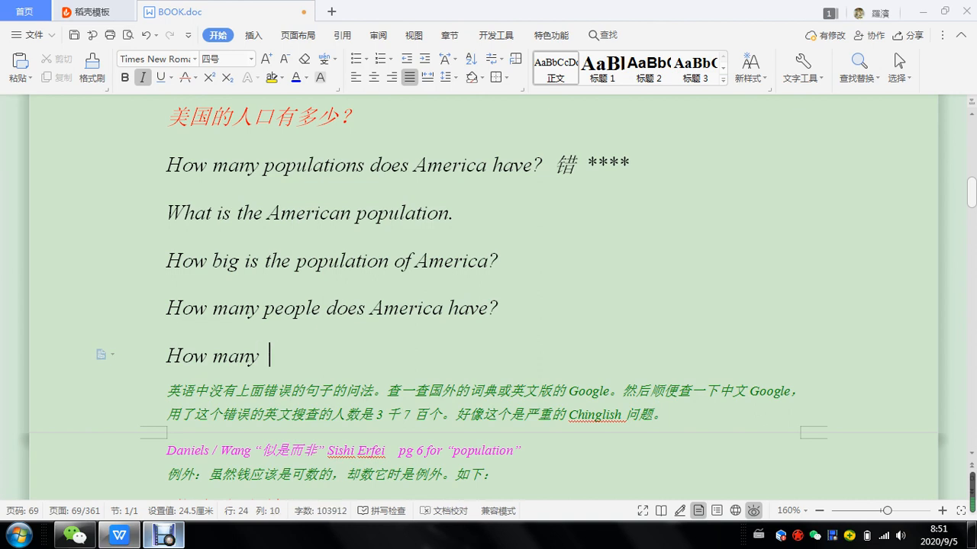
# Step: Type the second sentence 'How many people are in America?' below it
pyautogui.write('people are in')
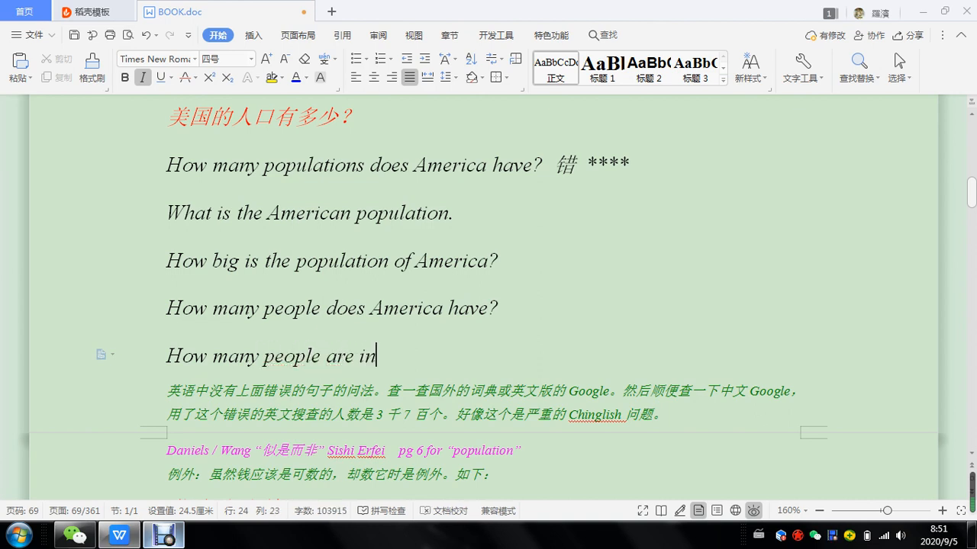
pyautogui.write('America?')
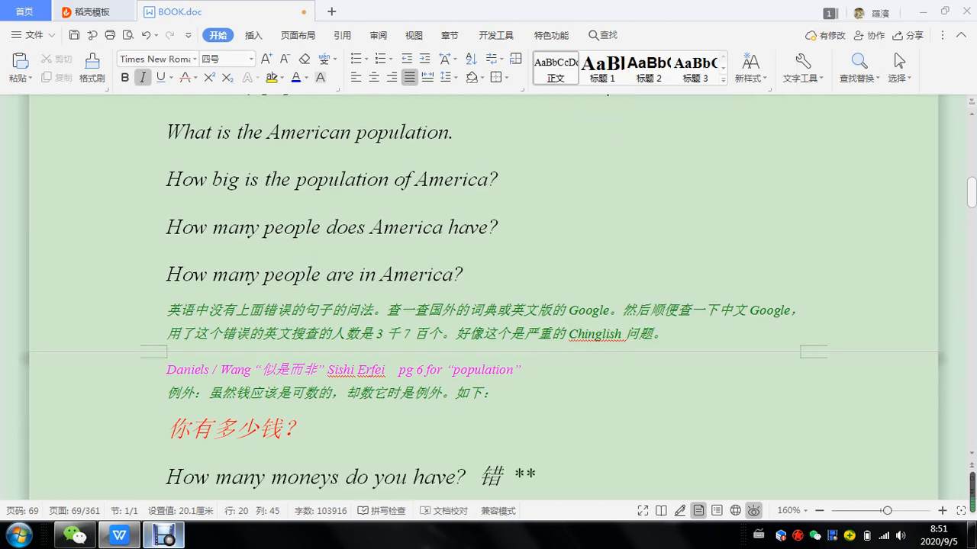
pyautogui.scroll(-3)
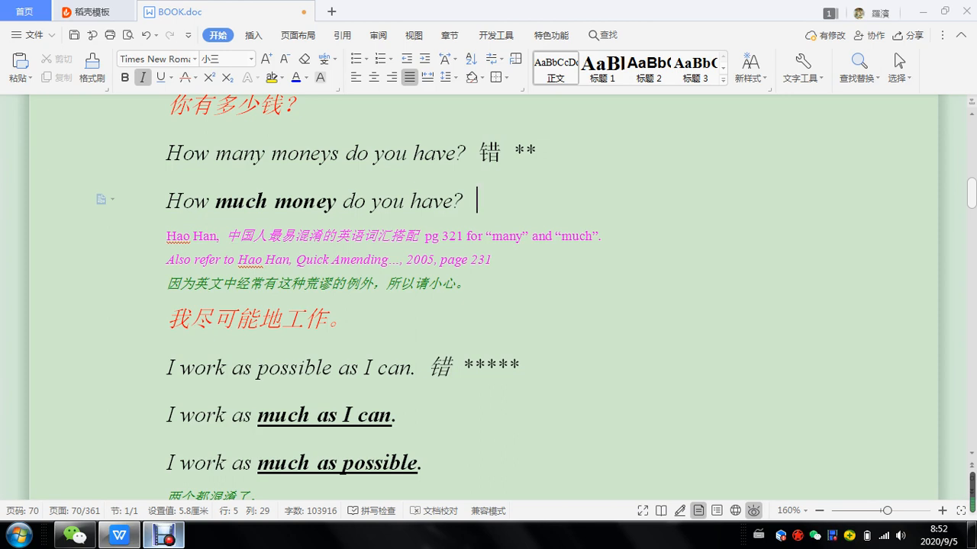
pyautogui.click(217, 153)
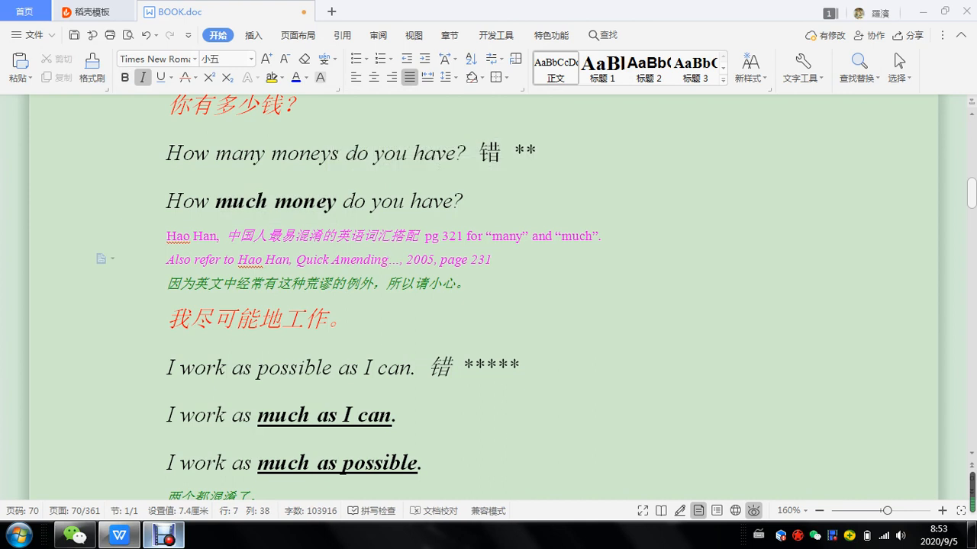
pyautogui.scroll(-3)
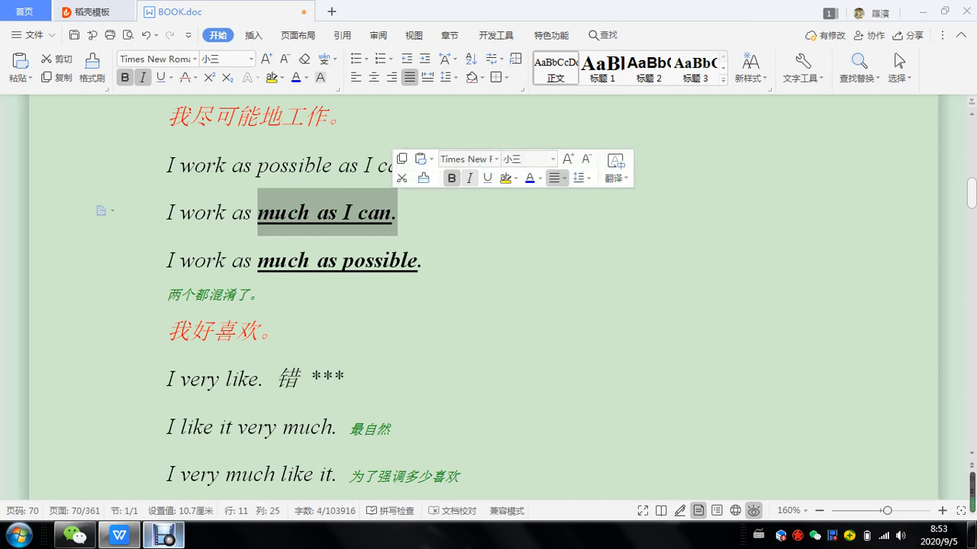
# Step: Add a '错 *****' note and select the bold phrases 'much as possible' and 'as possible as I can'
pyautogui.write('错 *****')
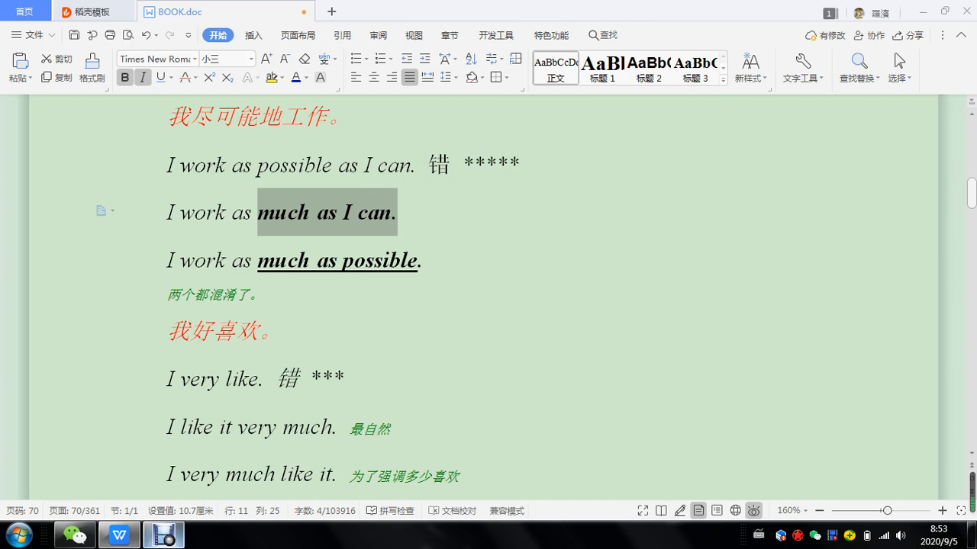
pyautogui.moveTo(258, 259); pyautogui.dragTo(418, 260)
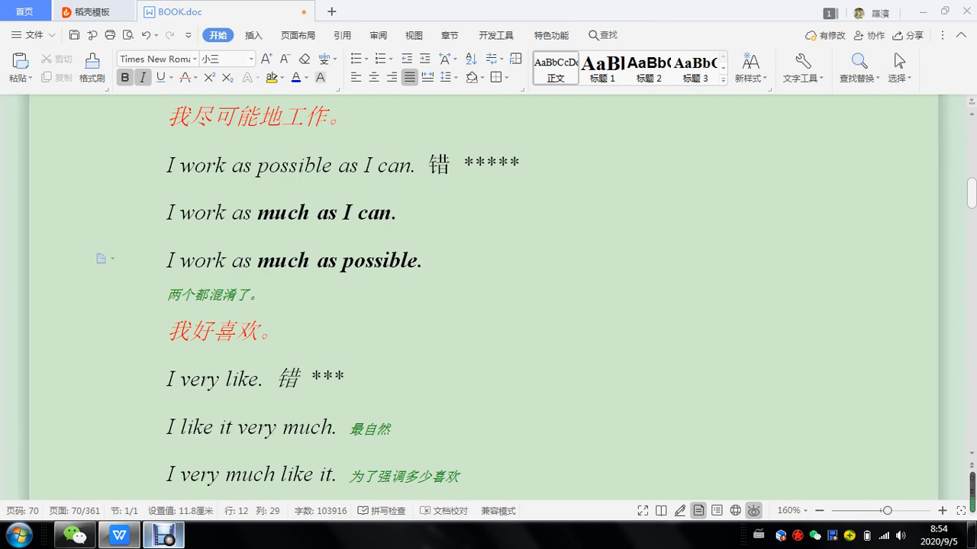
pyautogui.moveTo(318, 212); pyautogui.dragTo(394, 212)
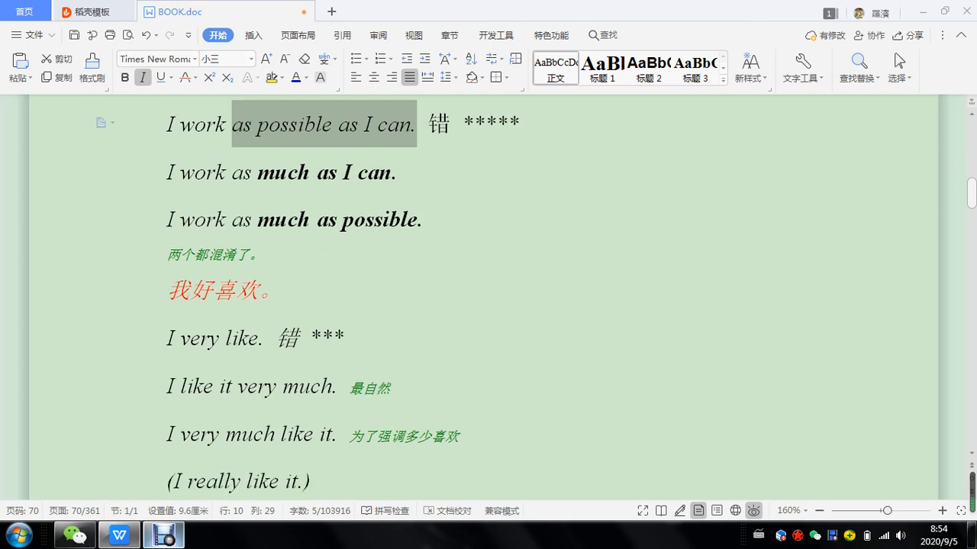
pyautogui.scroll(-3)
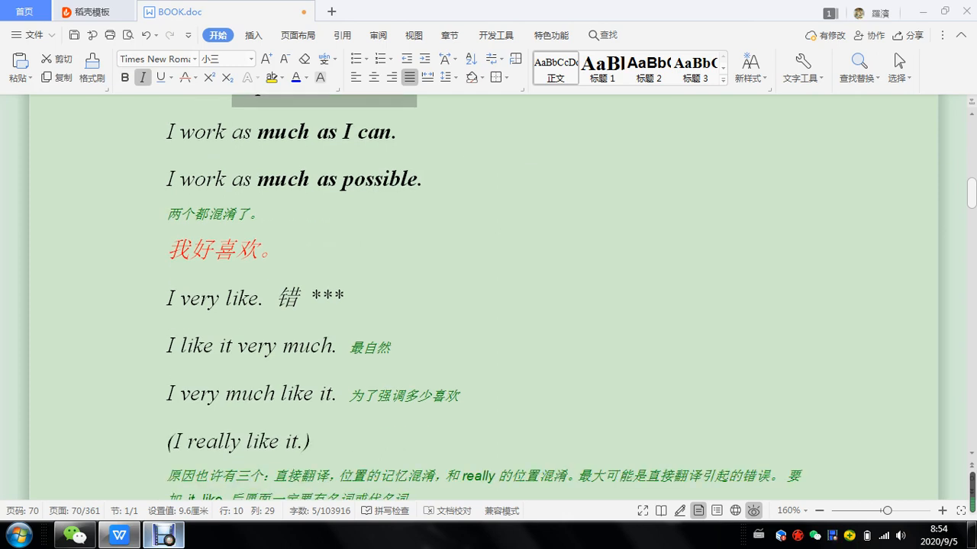
pyautogui.scroll(-3)
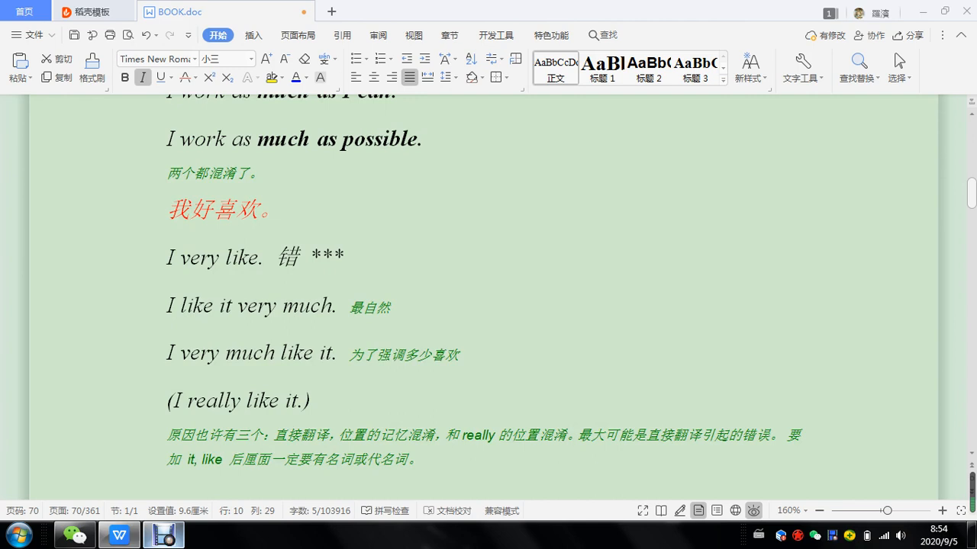
pyautogui.doubleClick(287, 256)
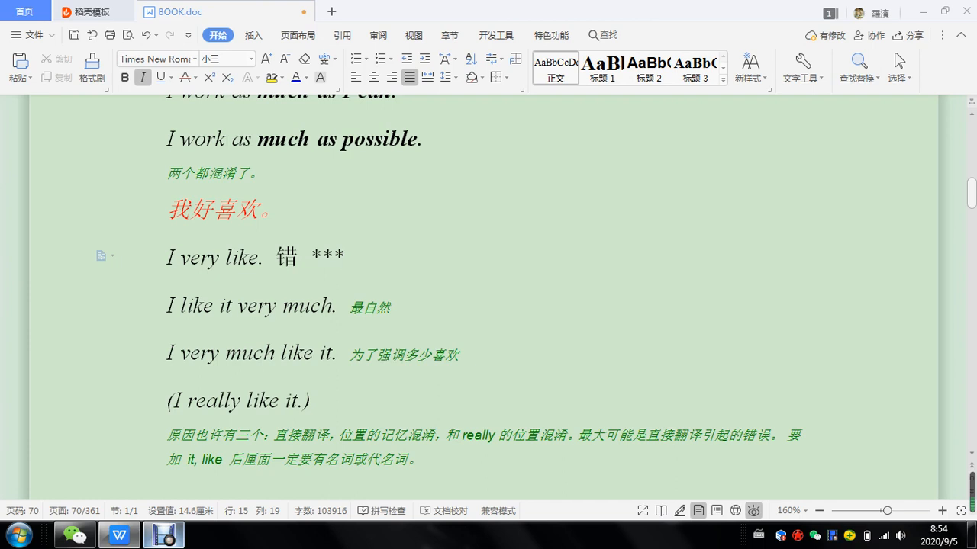
# Step: Select the extra 'I very much like it.' example lines for removal
pyautogui.doubleClick(200, 256)
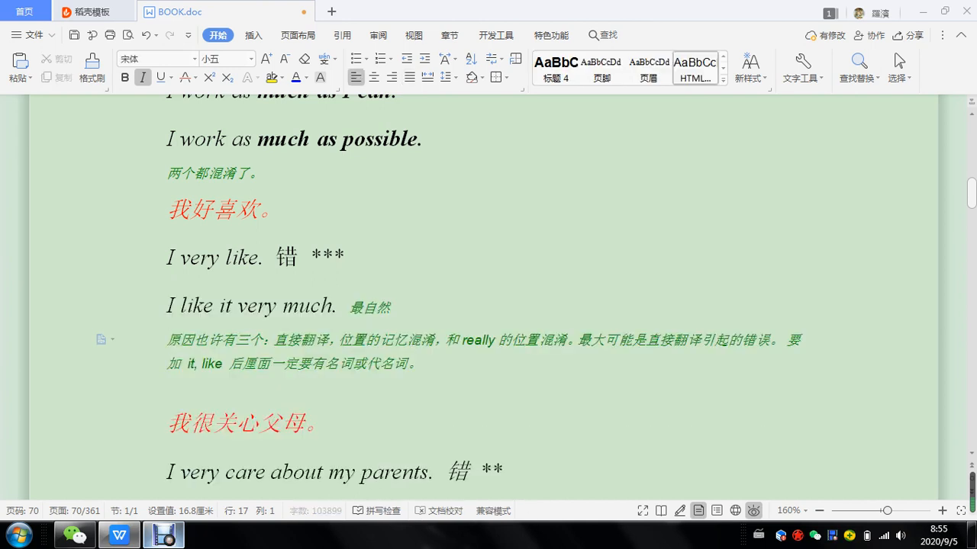
pyautogui.scroll(-3)
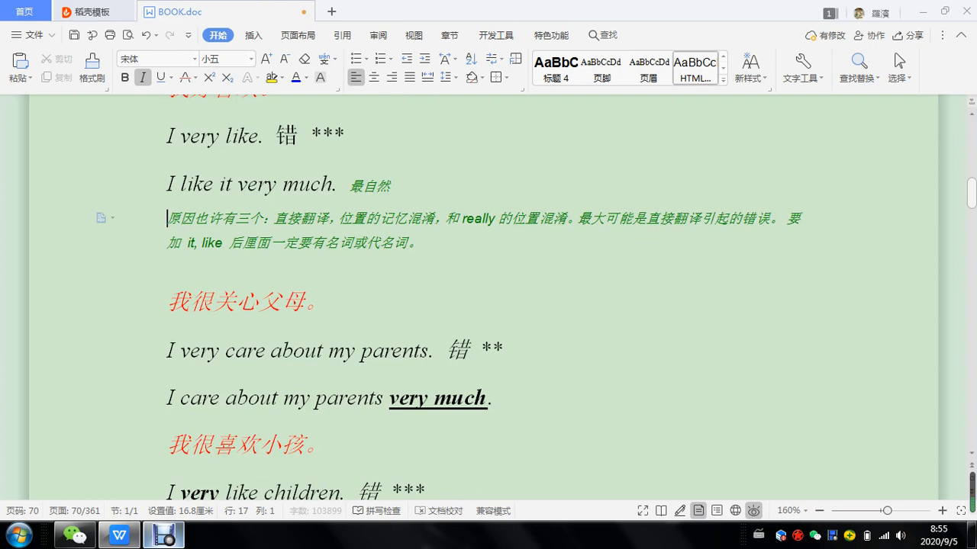